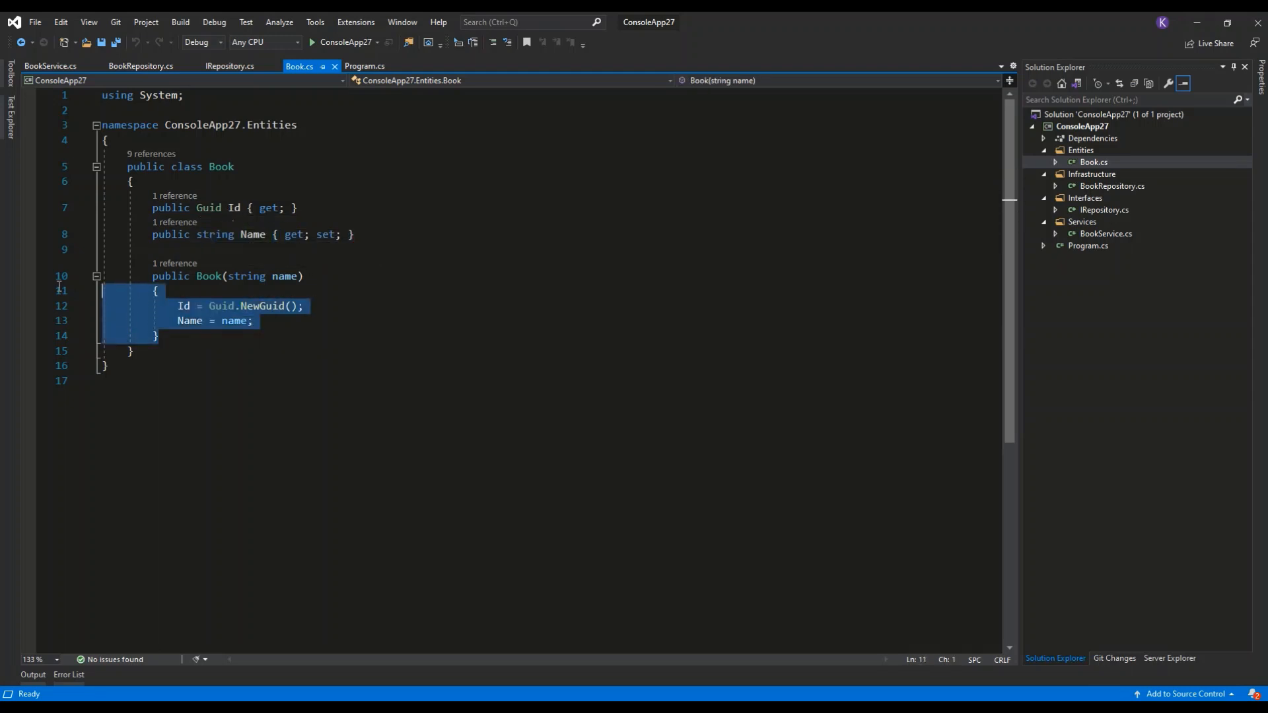
- Show the generic IRepository<T> interface declaring Add, Update, Delete and Get
left_click(157, 335)
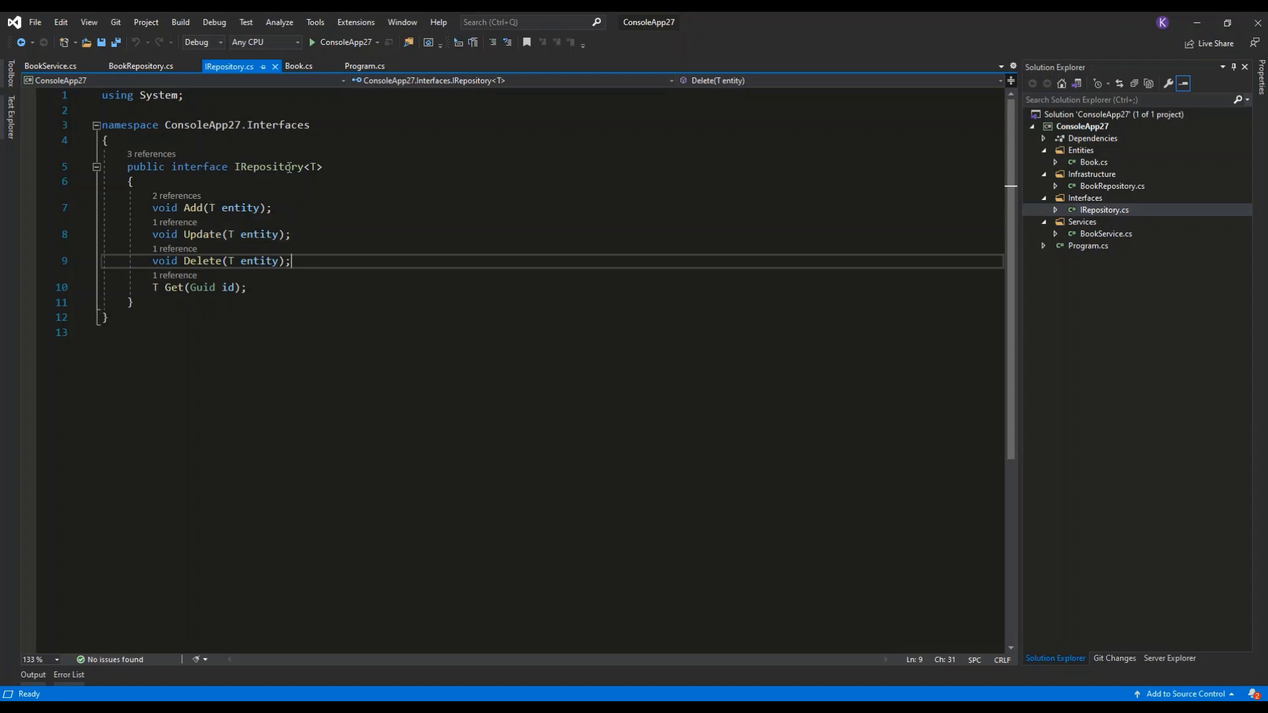
mouse_move(378, 173)
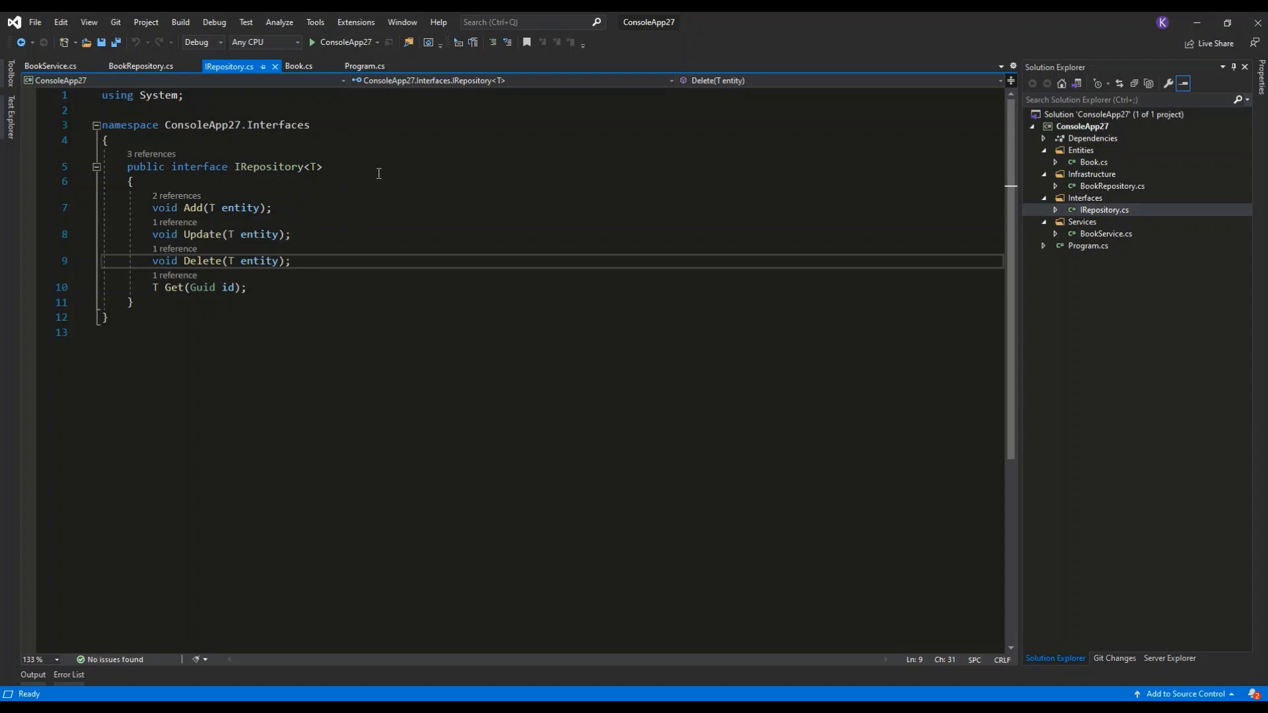
mouse_move(458, 176)
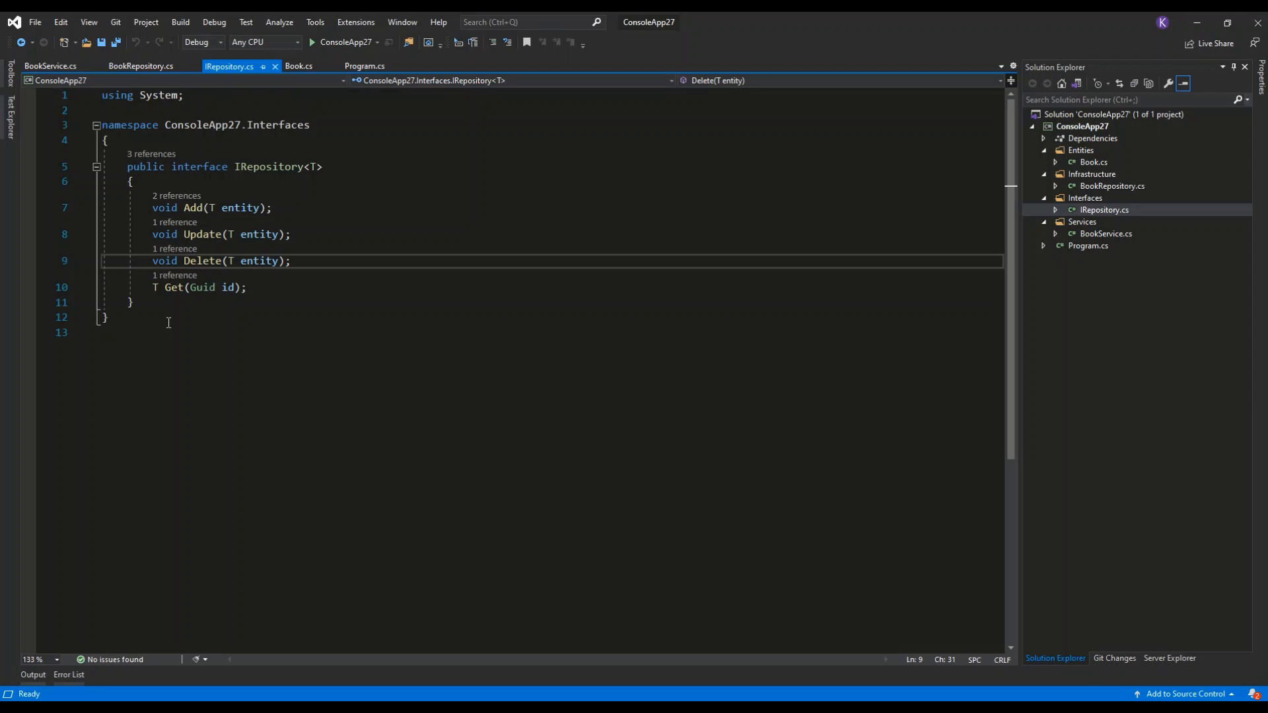
mouse_move(243, 235)
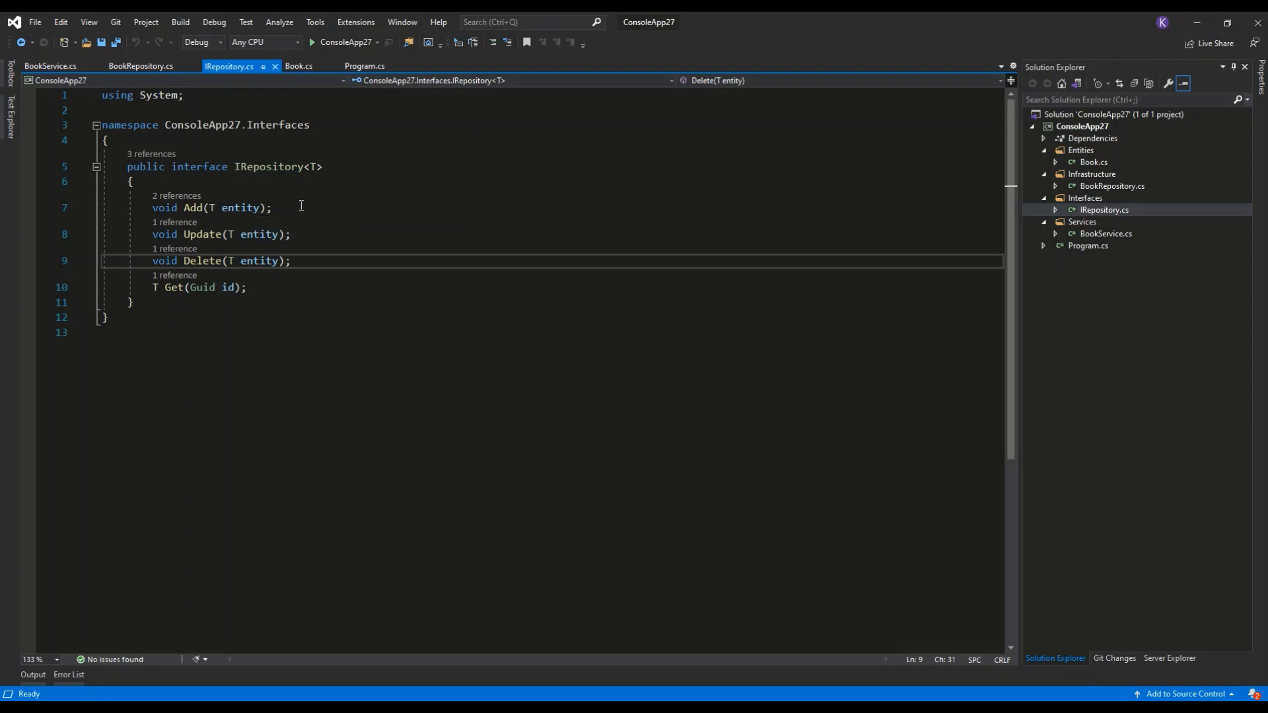
- Show BookRepository implementing IRepository<Book> with placeholder Add, Delete, Get and Update
left_click(290, 260)
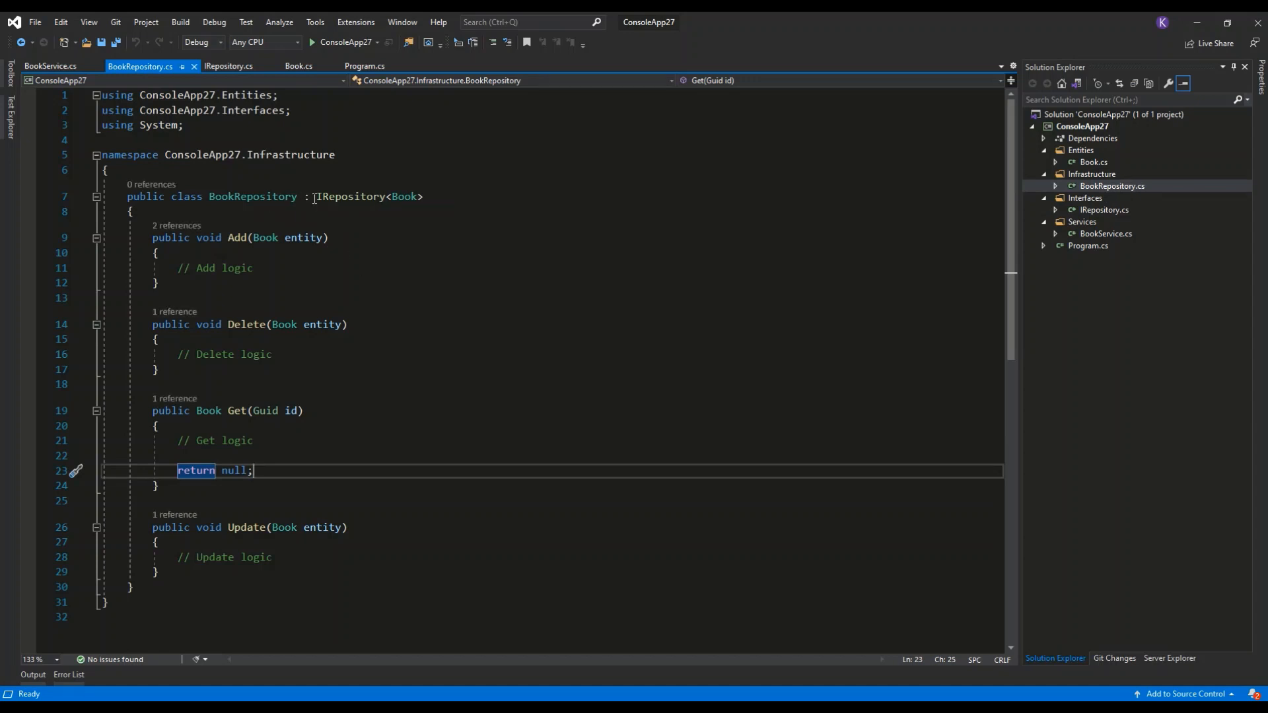
mouse_move(409, 197)
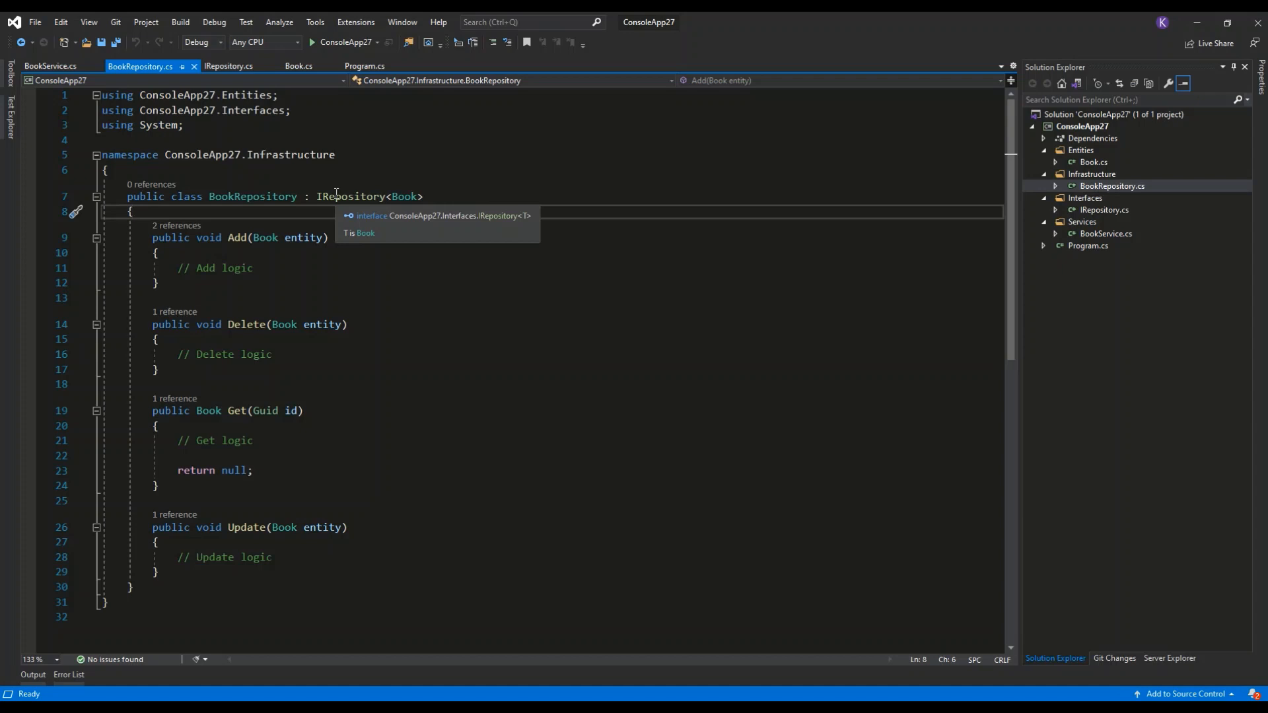
- Bring up the context actions for the IRepository base type of BookRepository
right_click(347, 195)
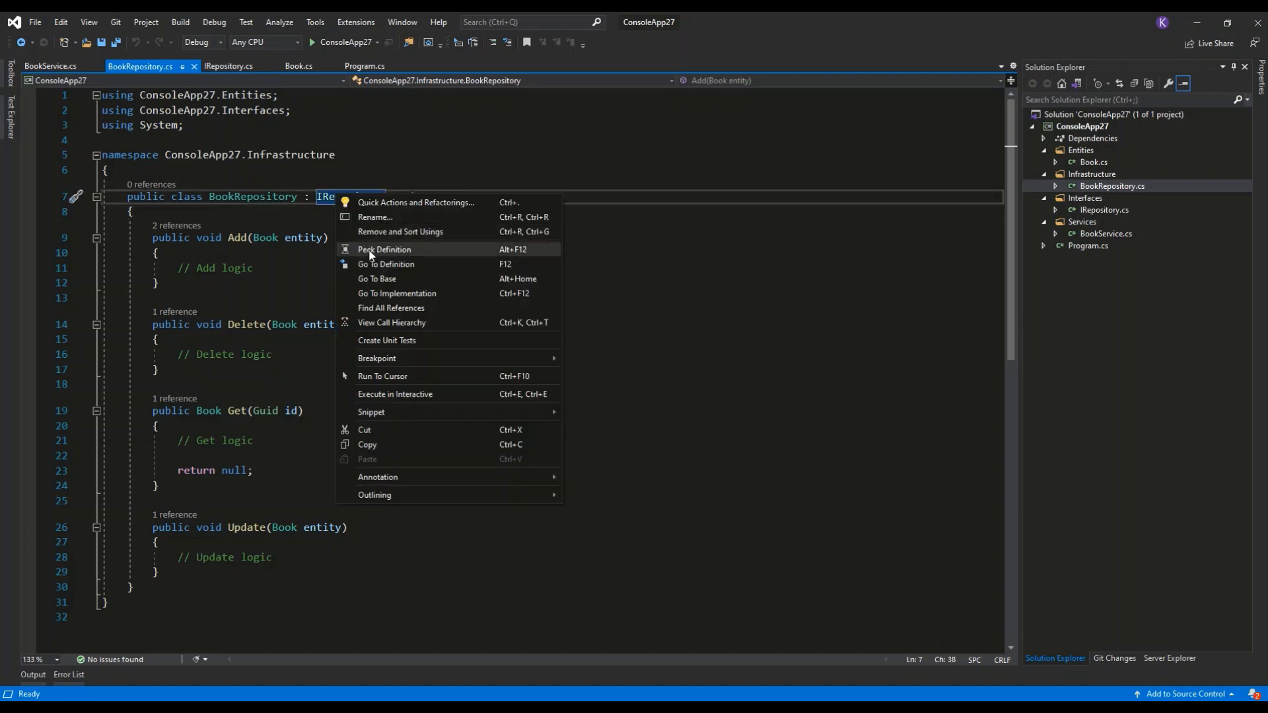
- Peek the IRepository<T> definition inline beneath the BookRepository declaration
left_click(383, 250)
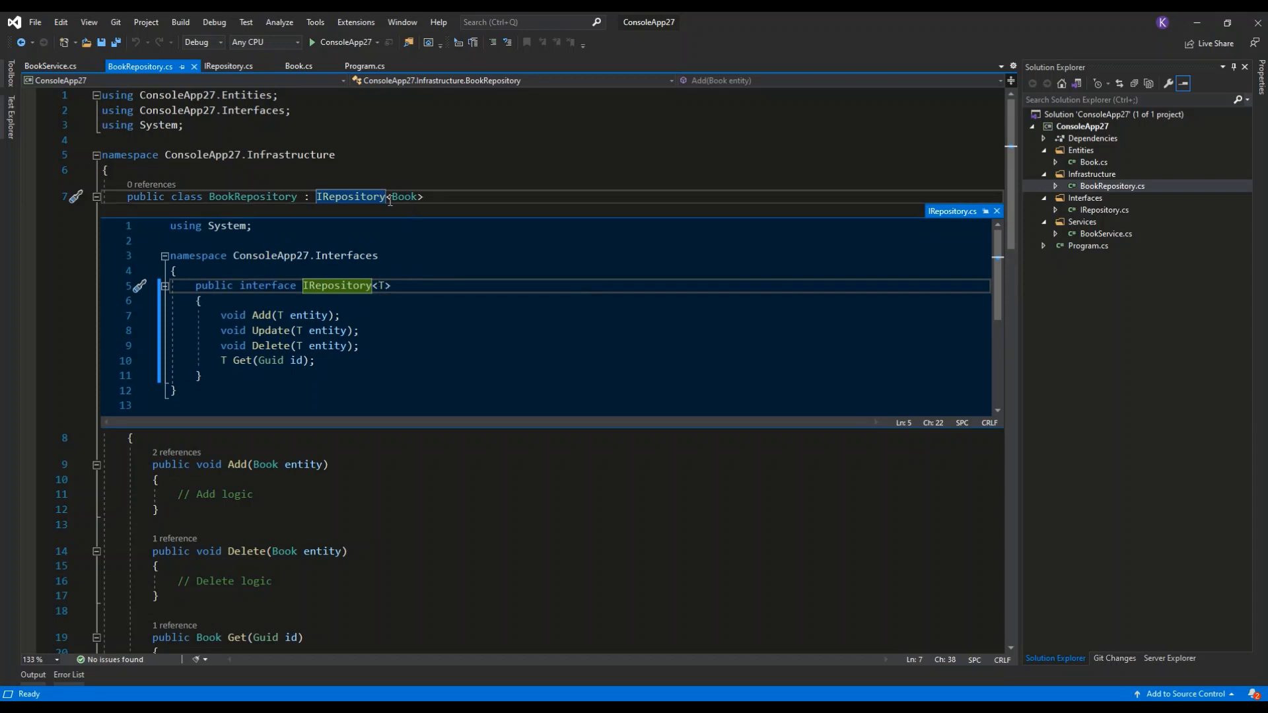
mouse_move(406, 196)
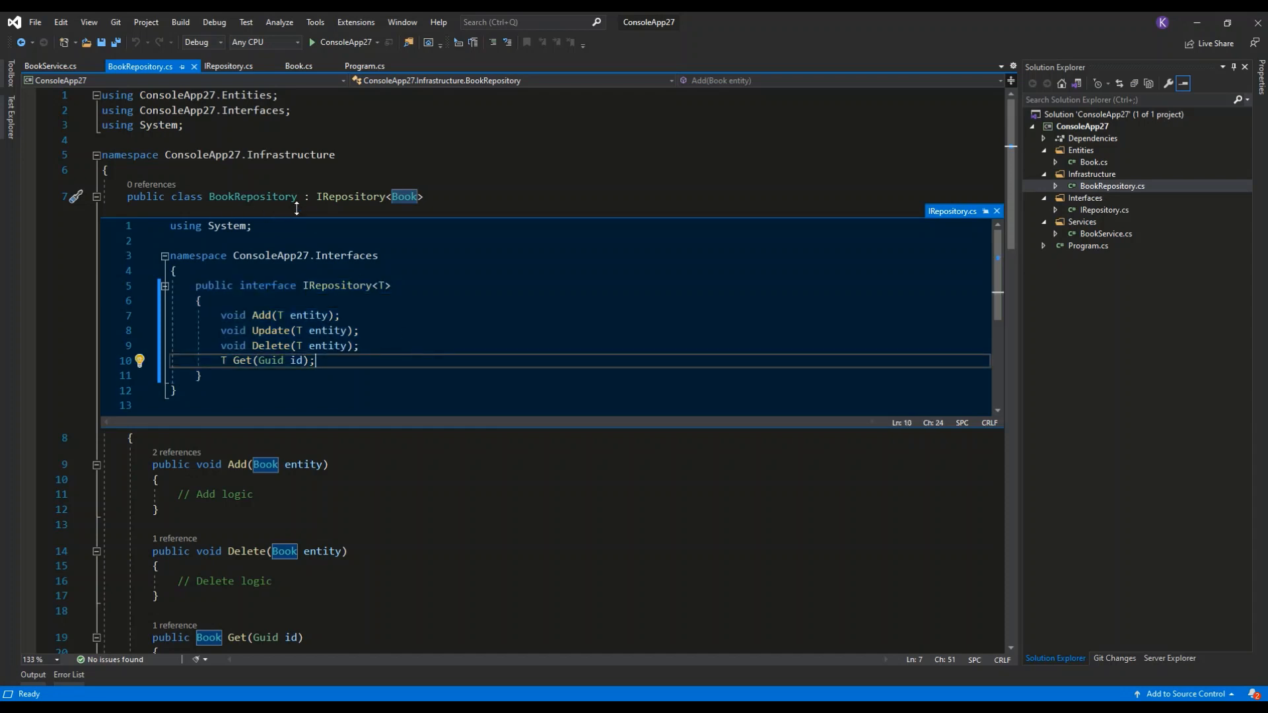
mouse_move(312, 196)
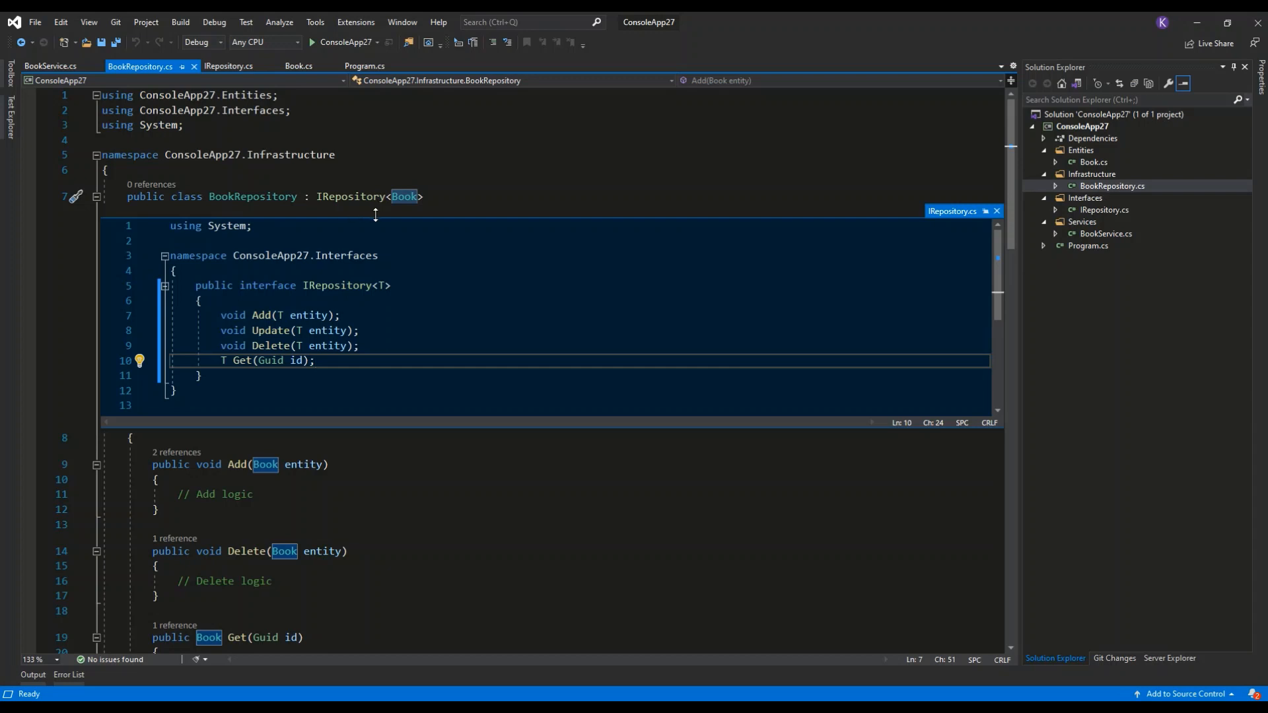
mouse_move(418, 207)
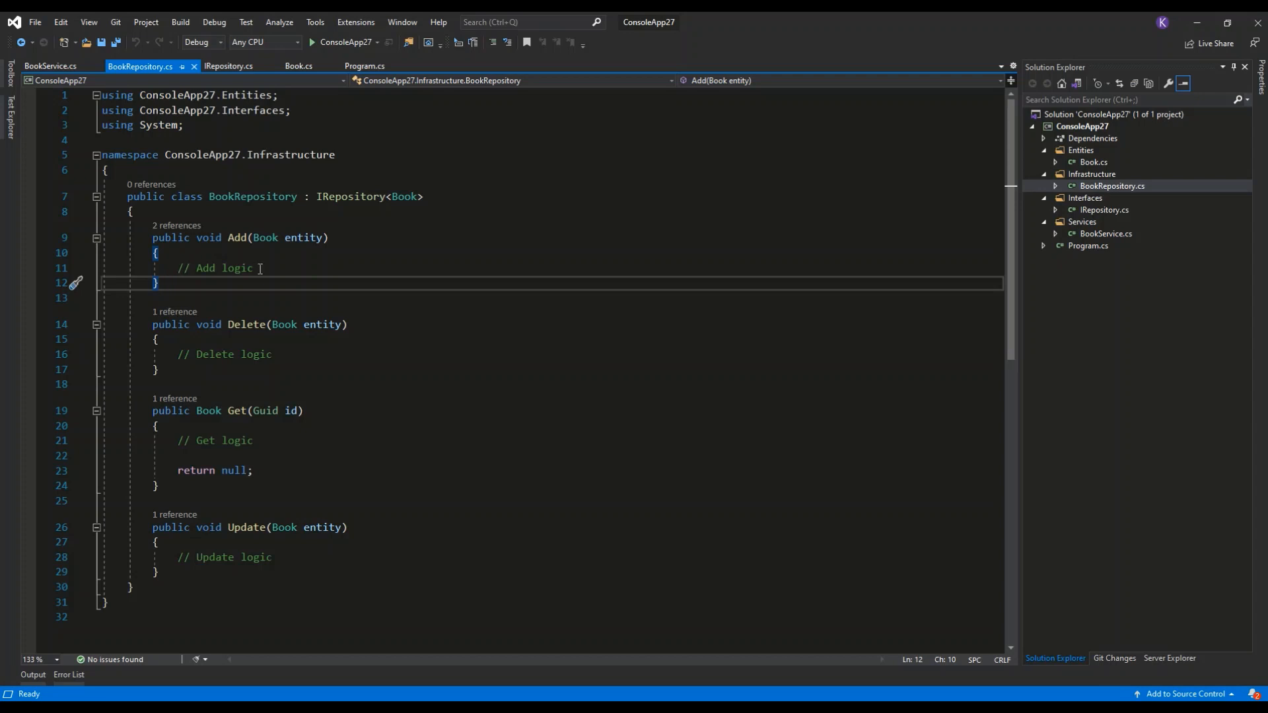
mouse_move(342, 598)
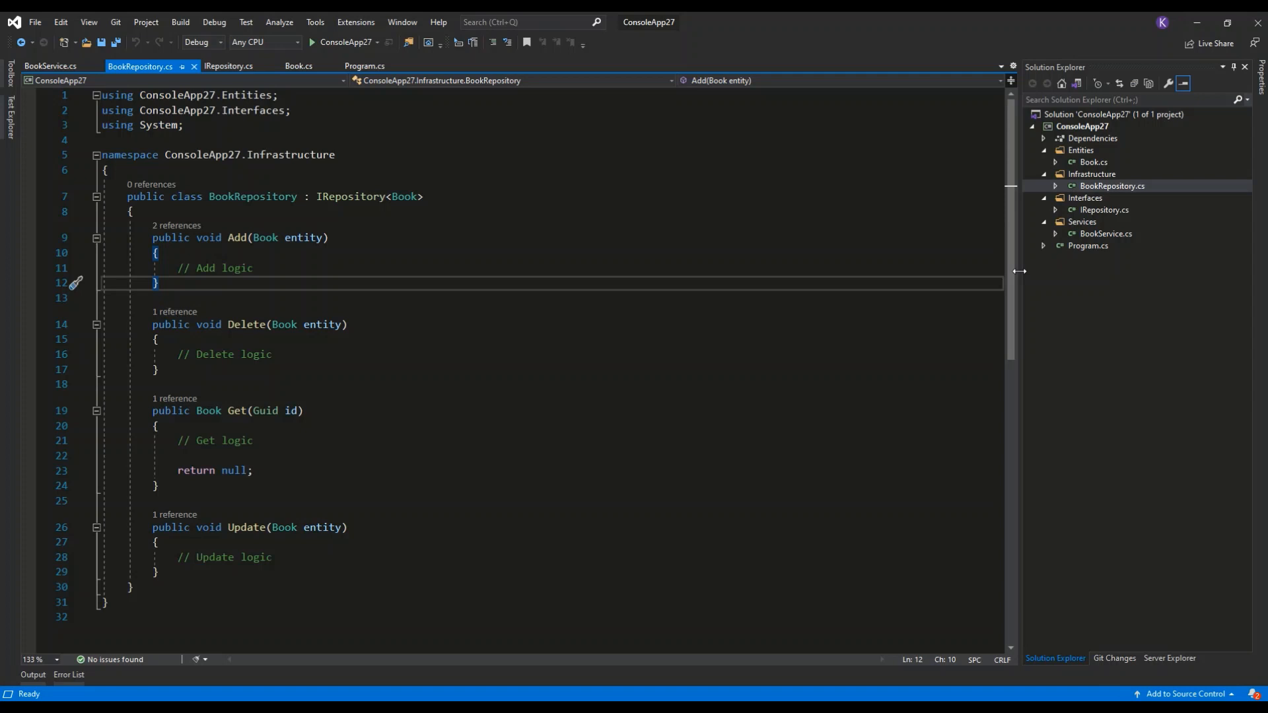
- Show BookService with its readonly IRepository<Book> field, constructor and AddBook method
left_click(50, 66)
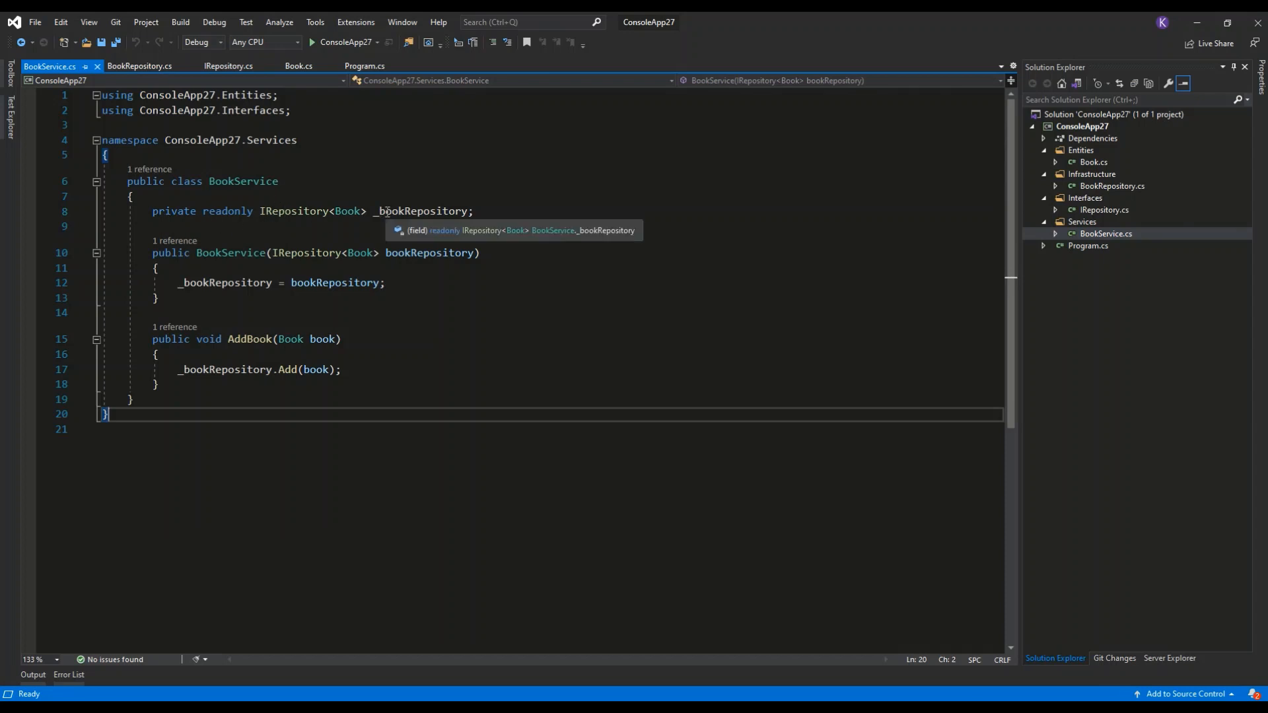
mouse_move(288, 373)
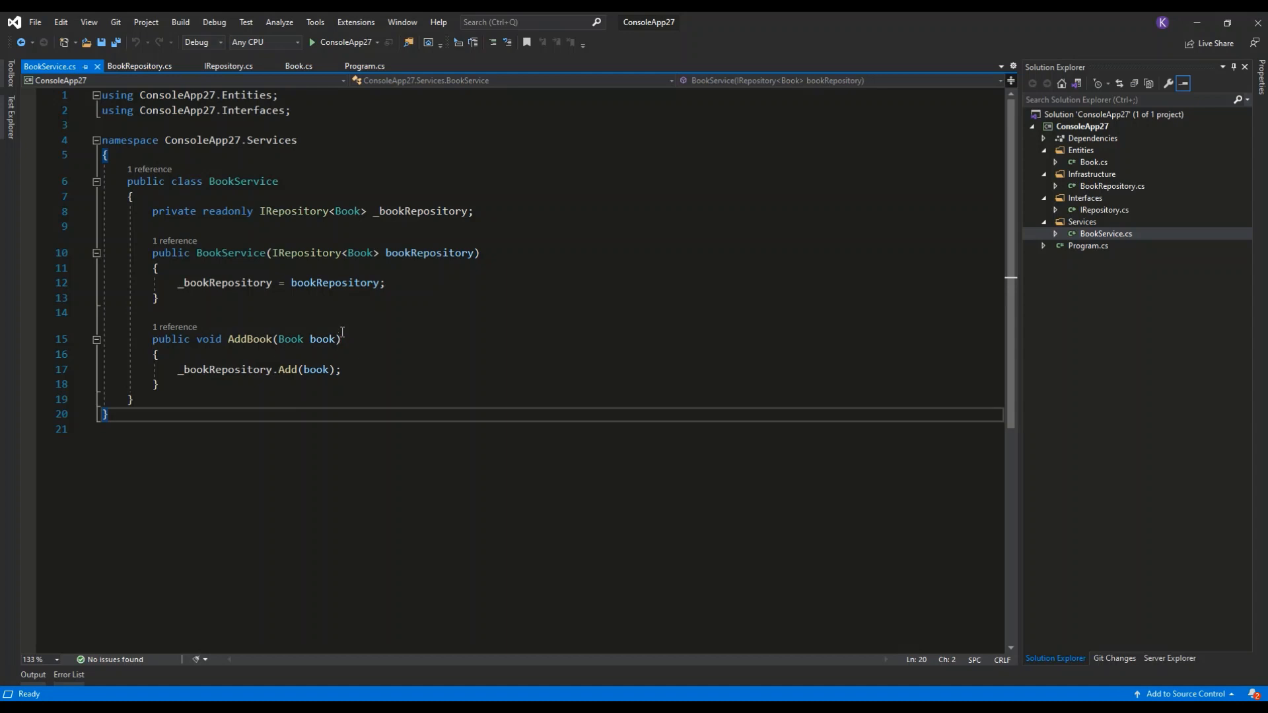
mouse_move(284, 370)
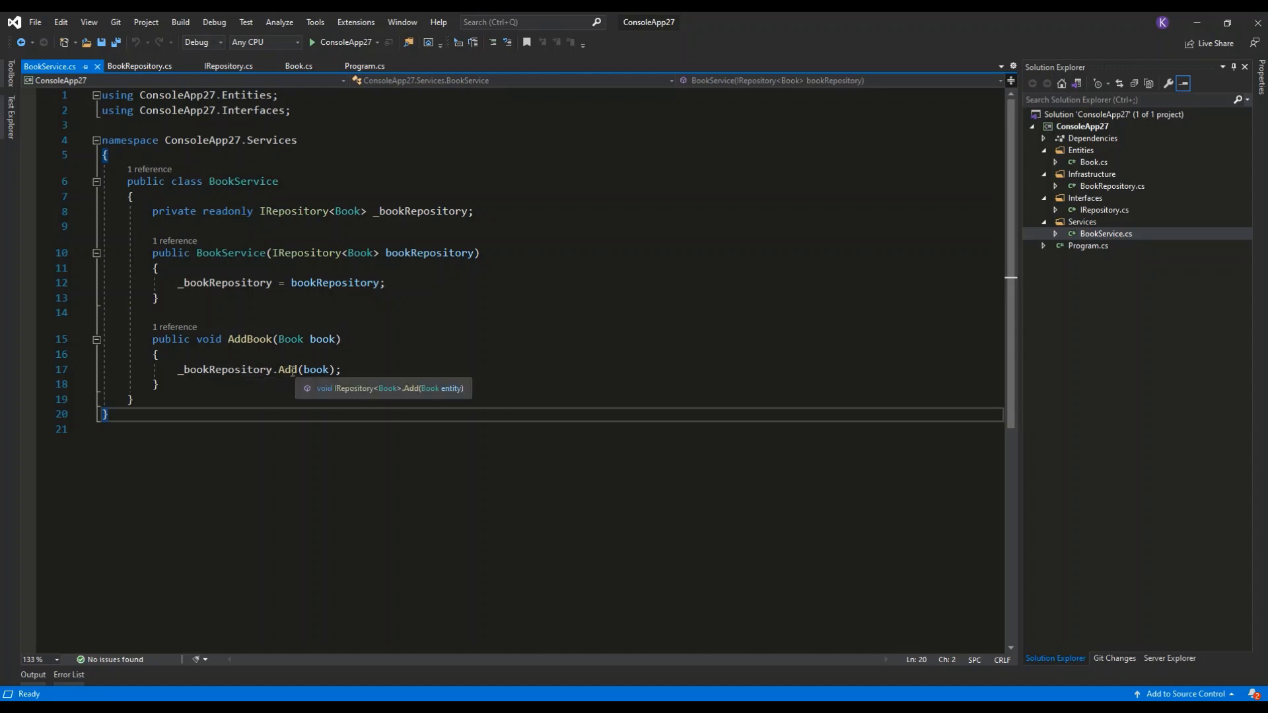
mouse_move(960, 313)
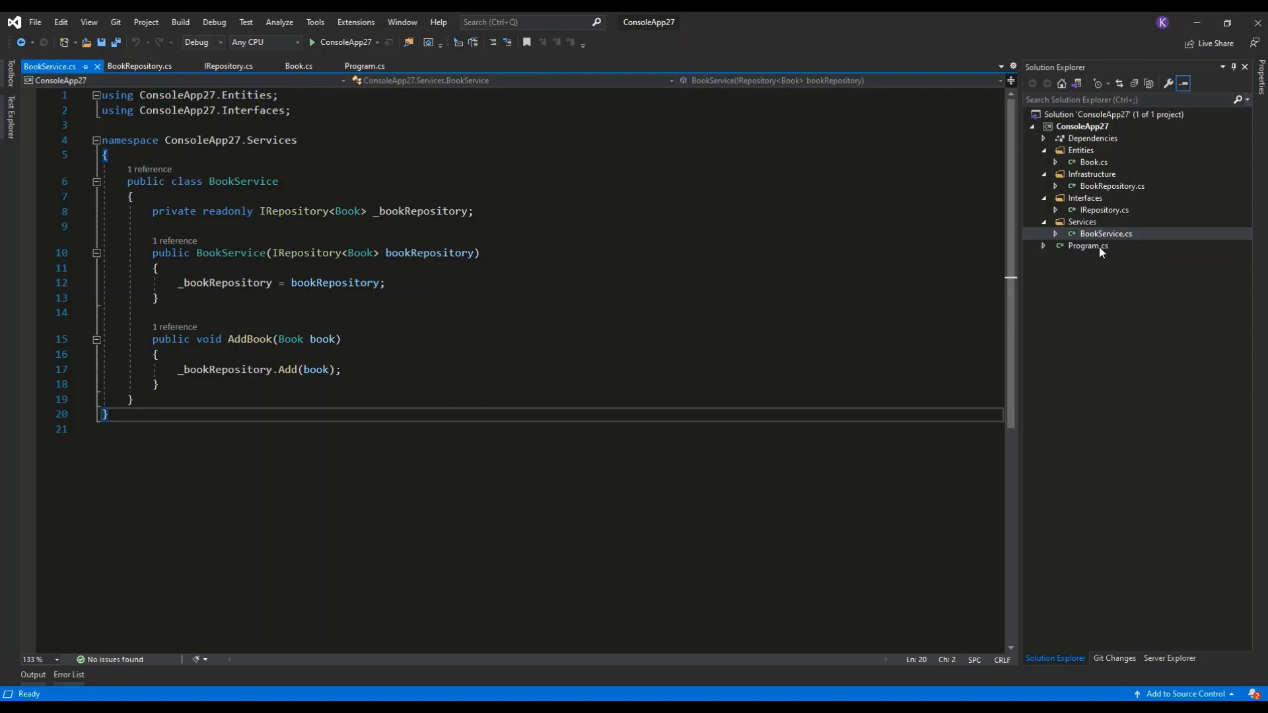
left_click(365, 66)
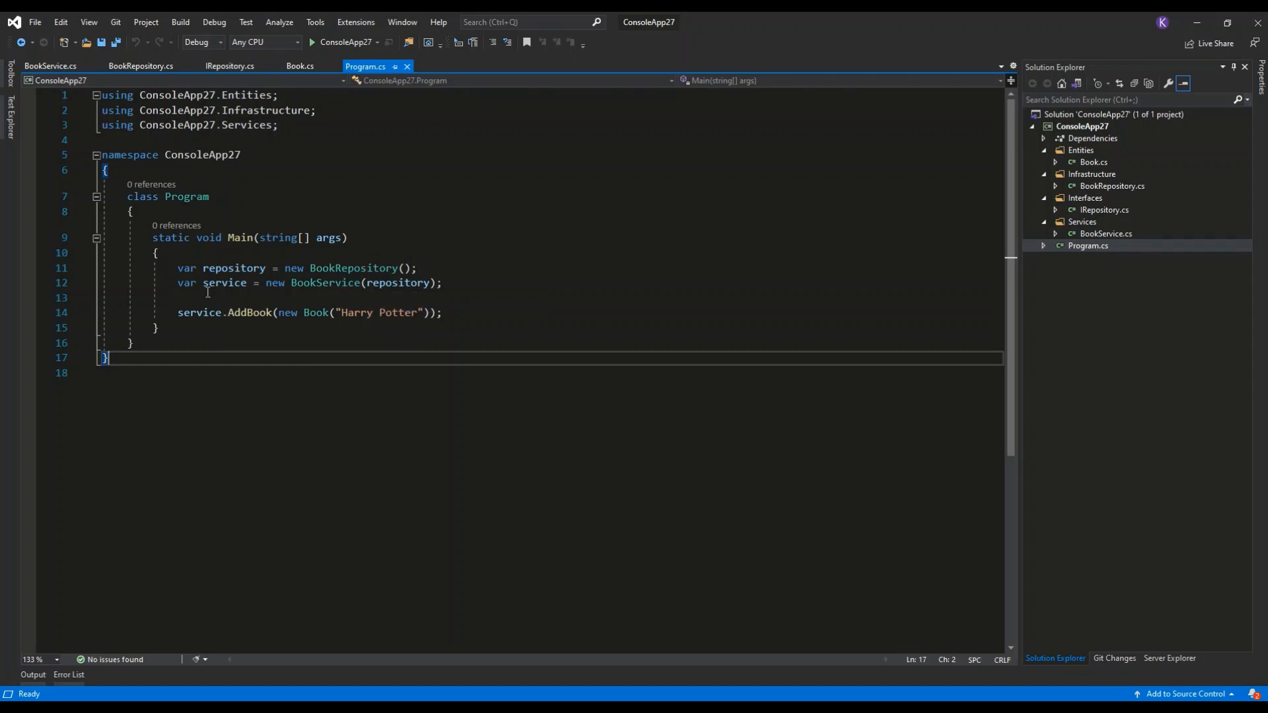
mouse_move(244, 293)
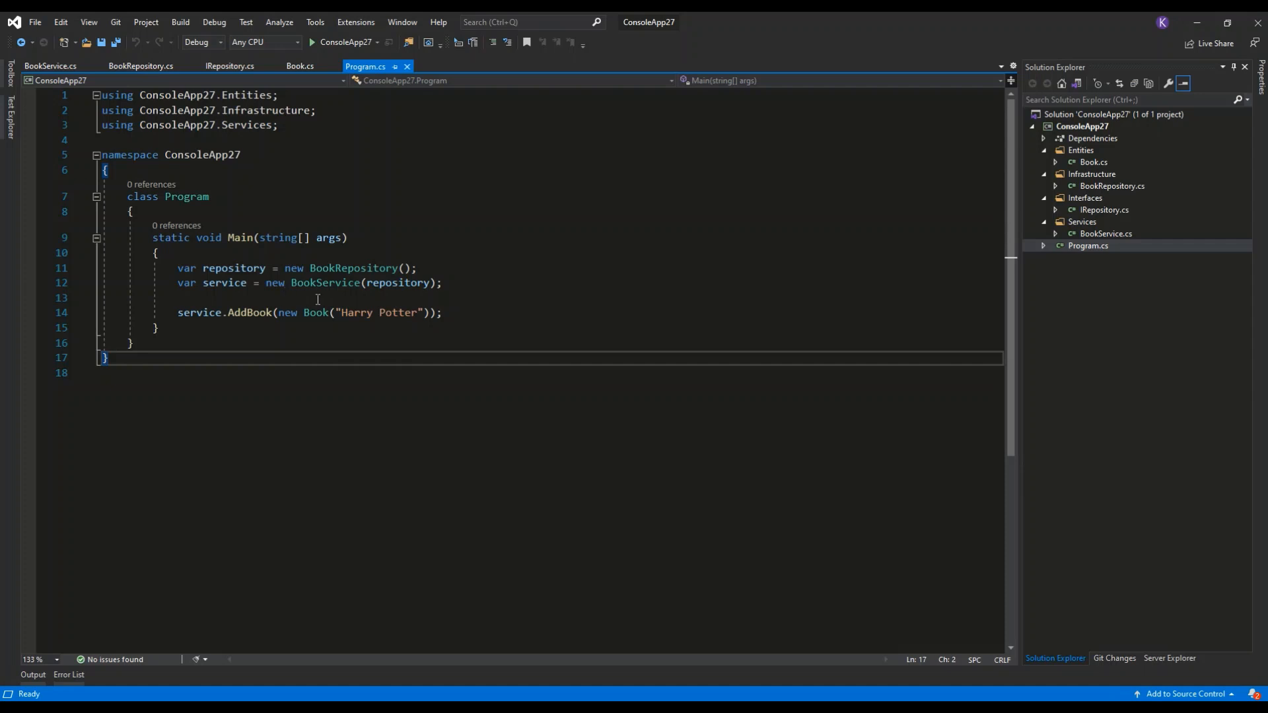
double_click(325, 282)
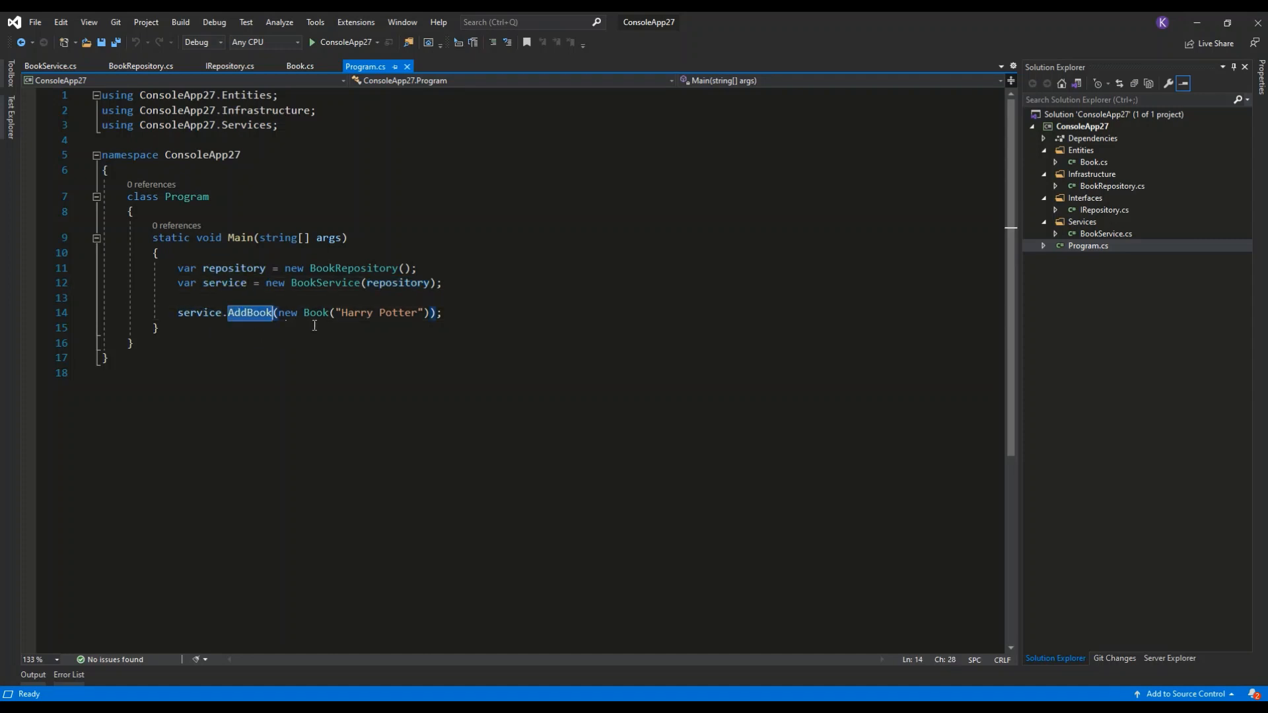
mouse_move(314, 313)
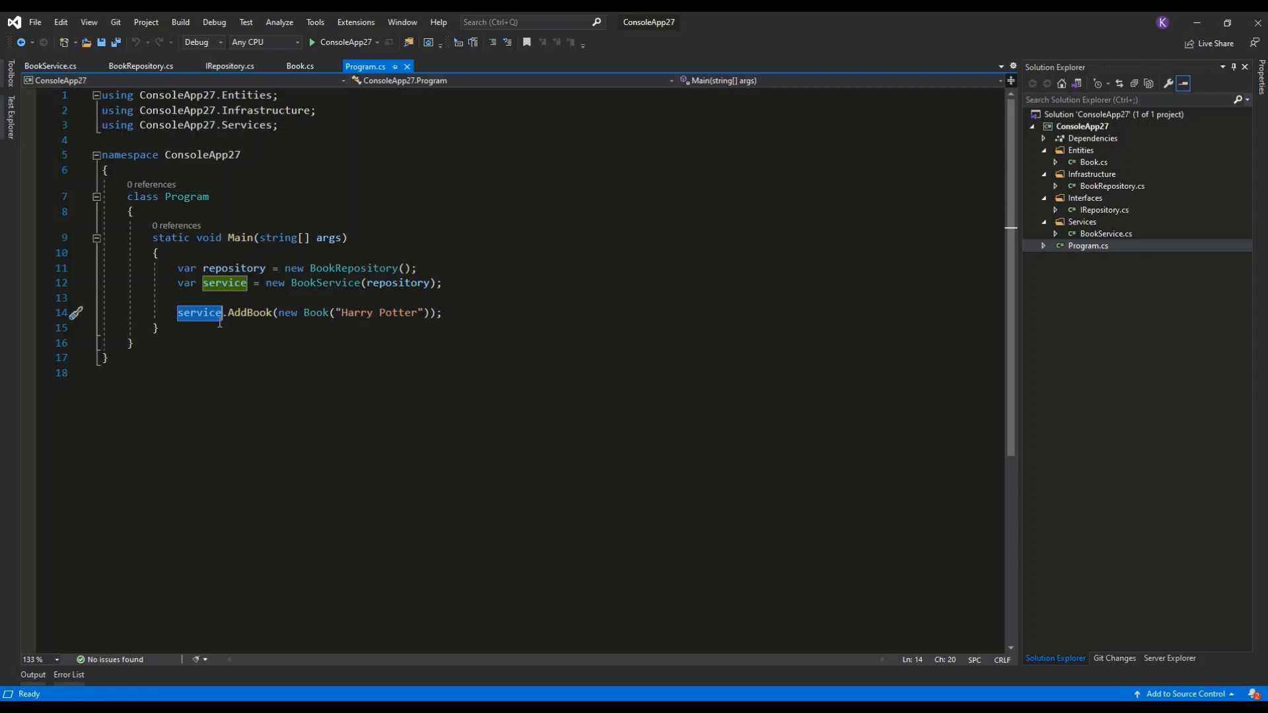
- Navigate from the AddBook call in Main to its implementation in BookService
right_click(200, 313)
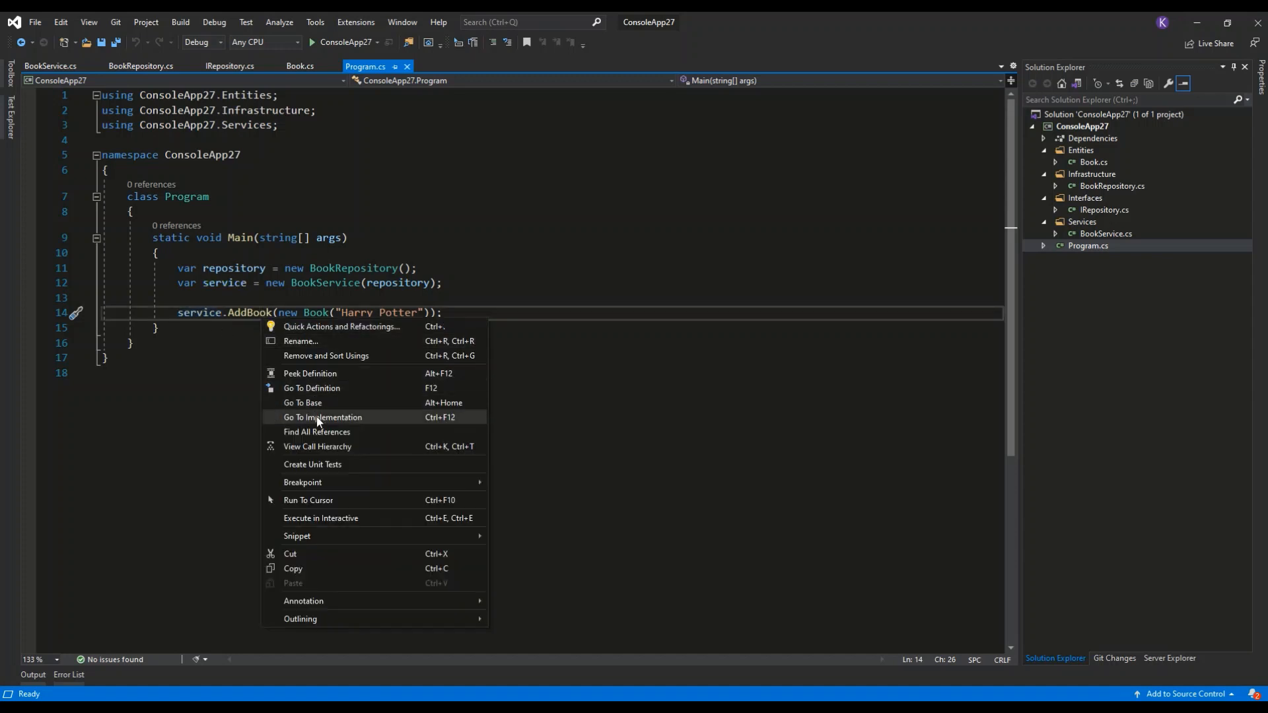
left_click(322, 416)
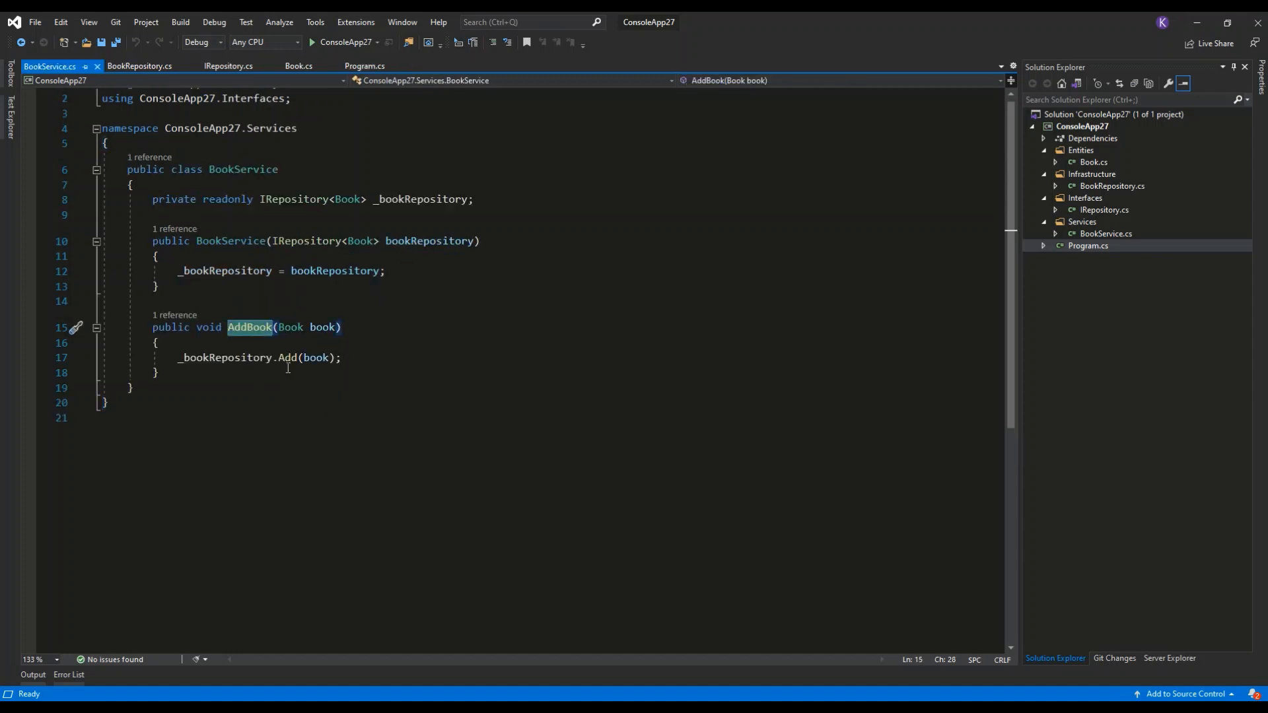
mouse_move(224, 357)
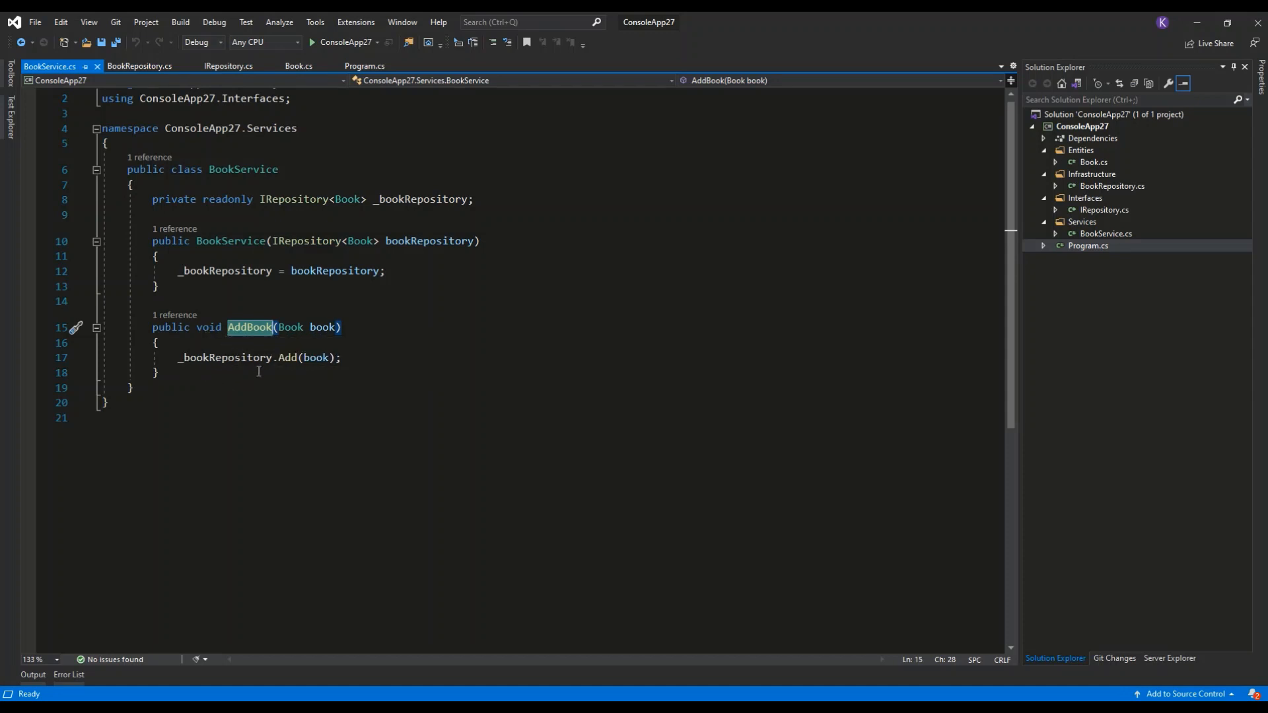
mouse_move(289, 358)
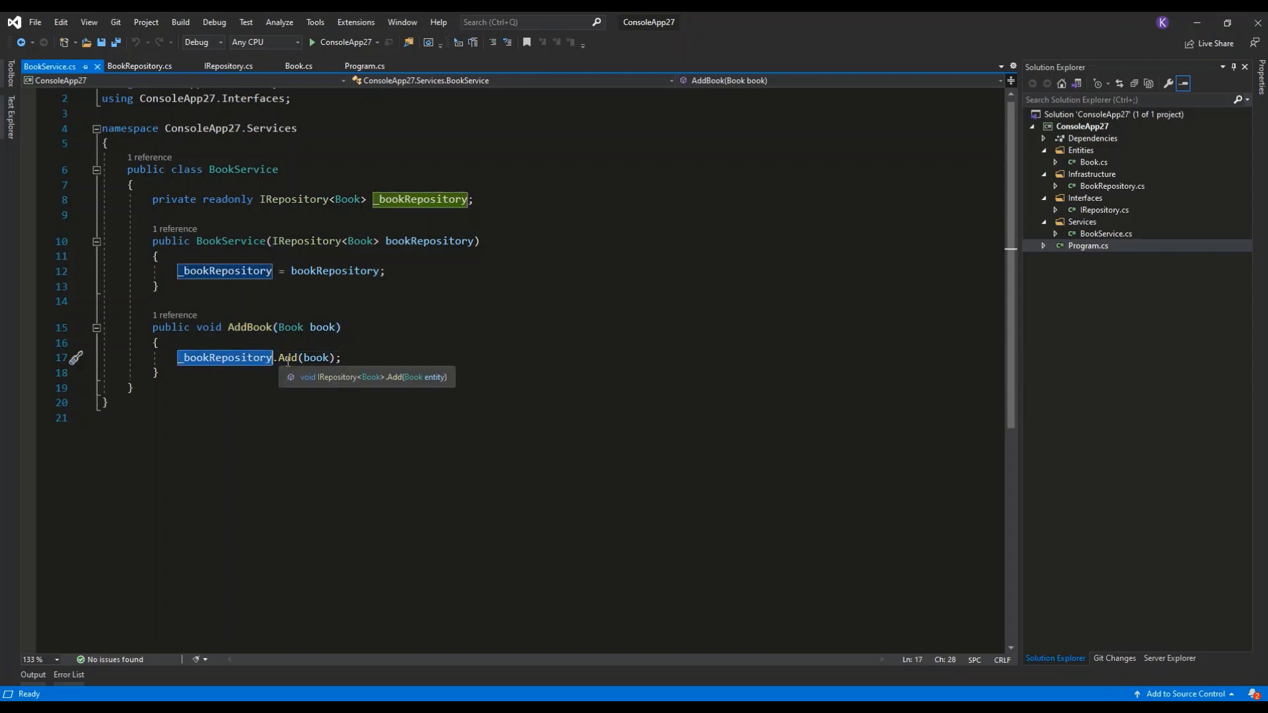
- Follow the repository Add call into BookRepository's placeholder Add, then inspect Delete
left_click(139, 66)
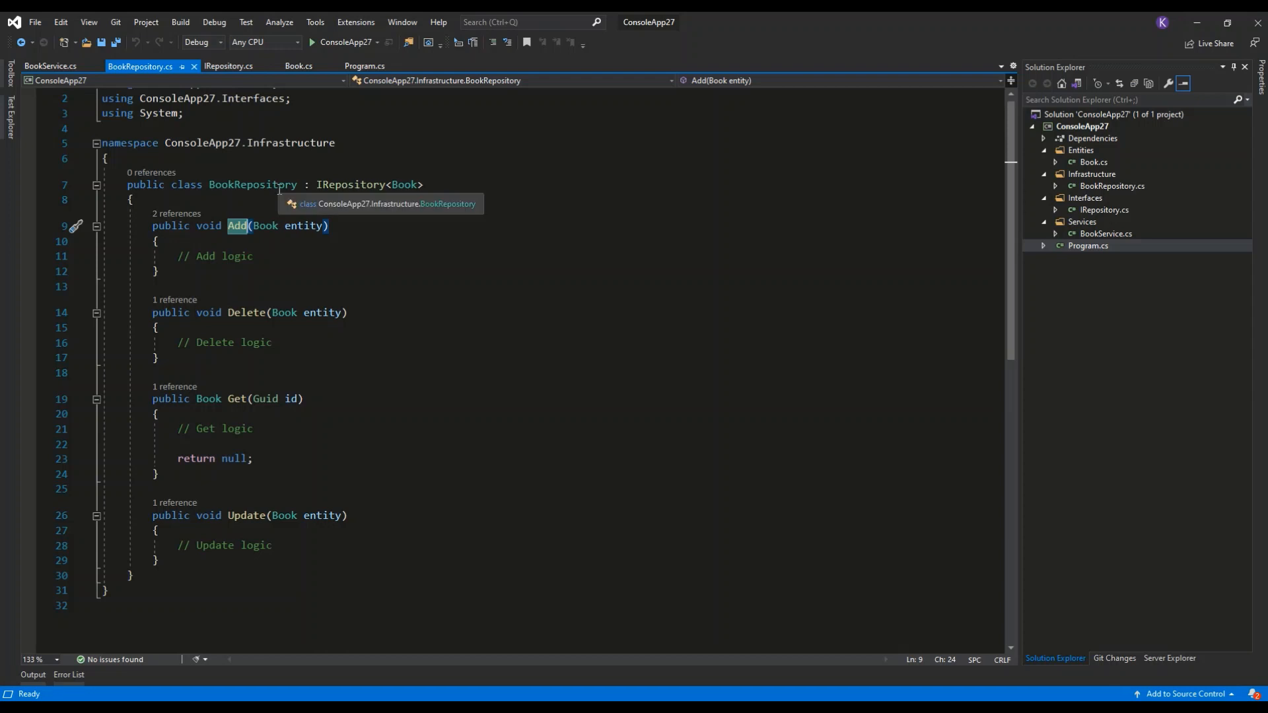
mouse_move(352, 200)
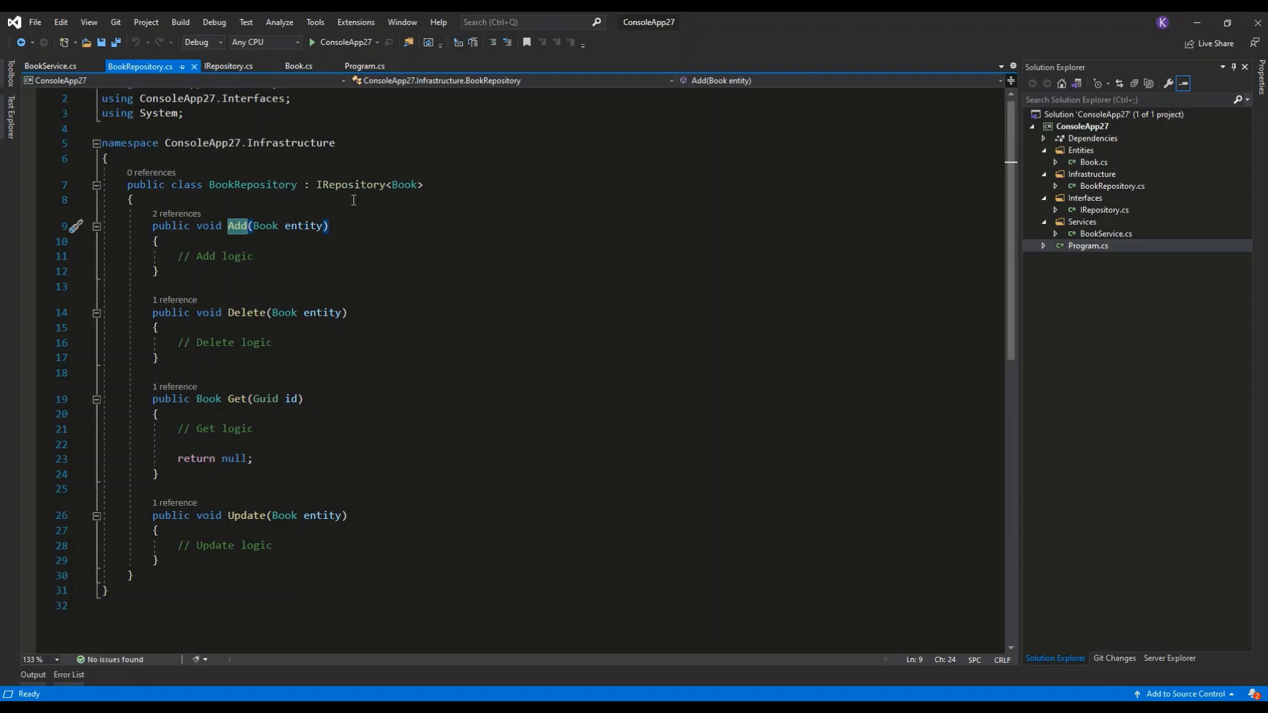
mouse_move(411, 194)
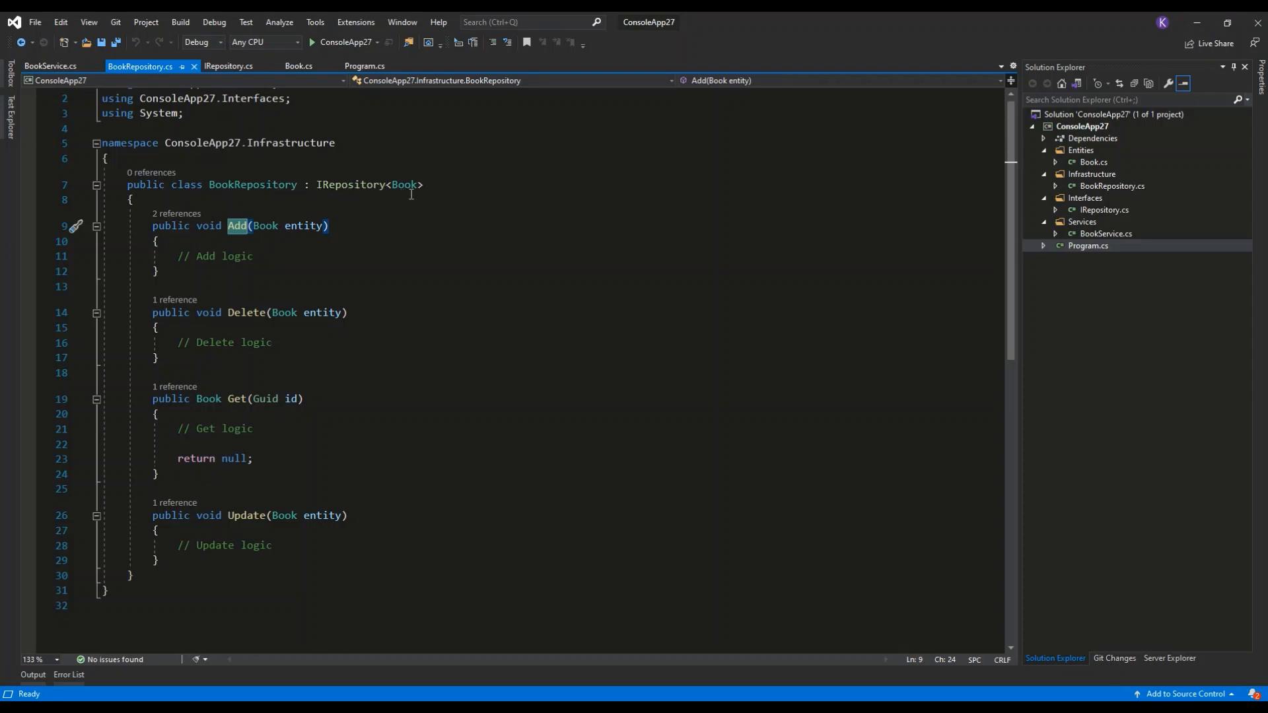
mouse_move(406, 185)
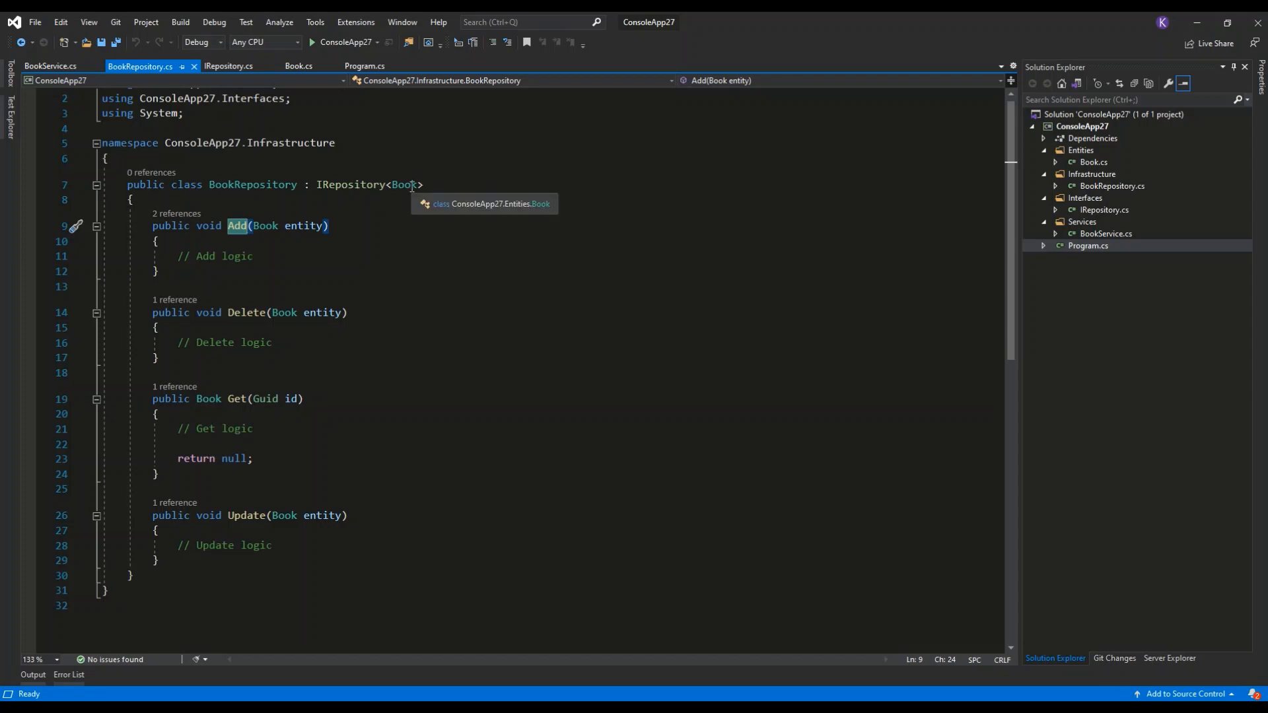
mouse_move(251, 342)
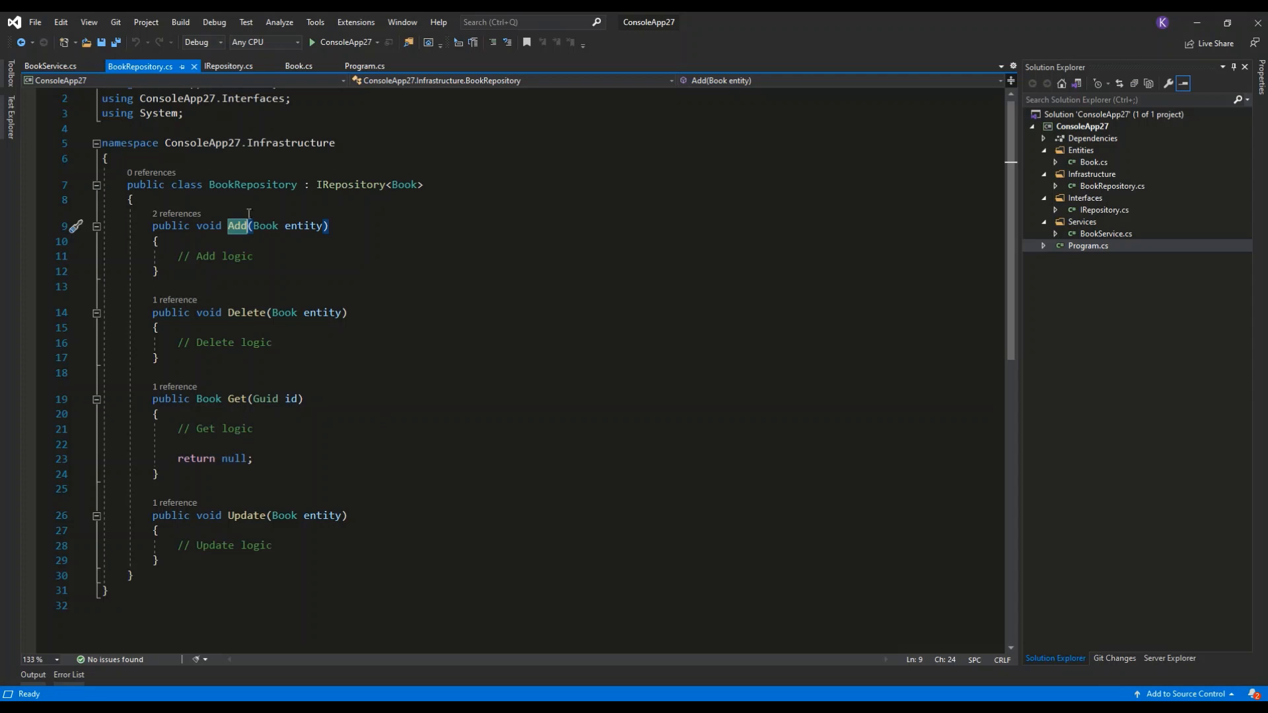
mouse_move(474, 234)
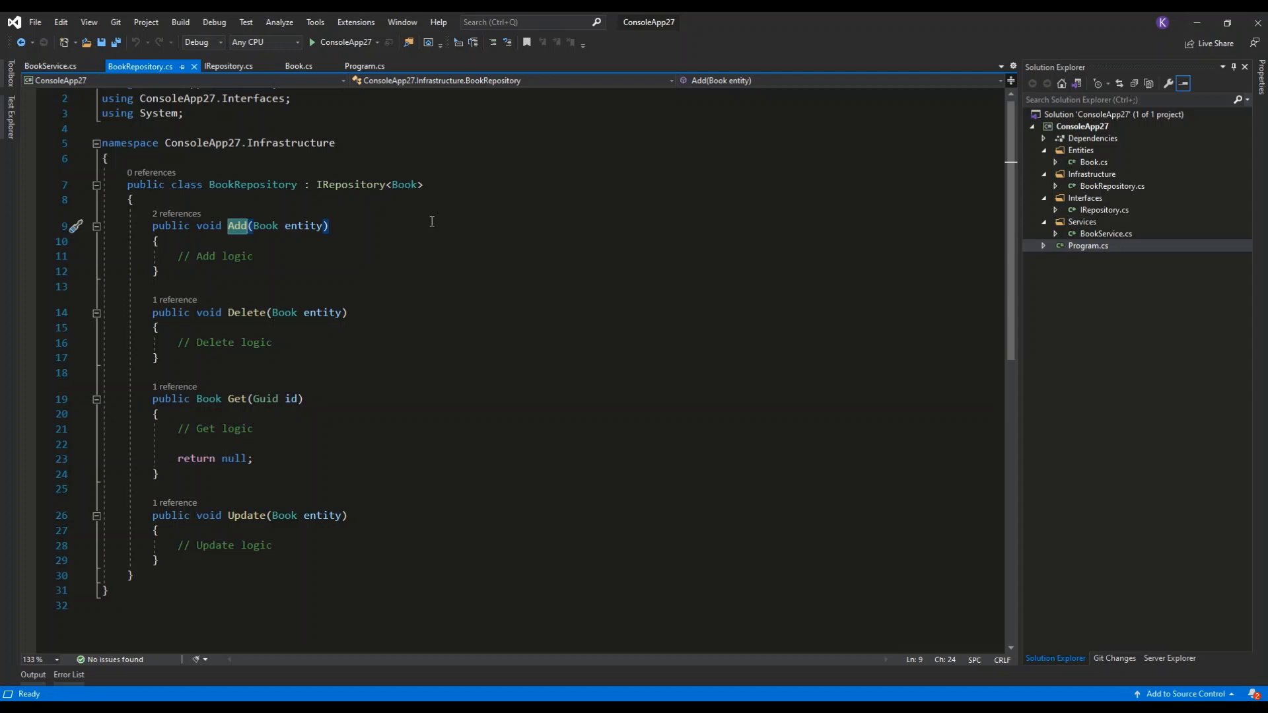
mouse_move(405, 184)
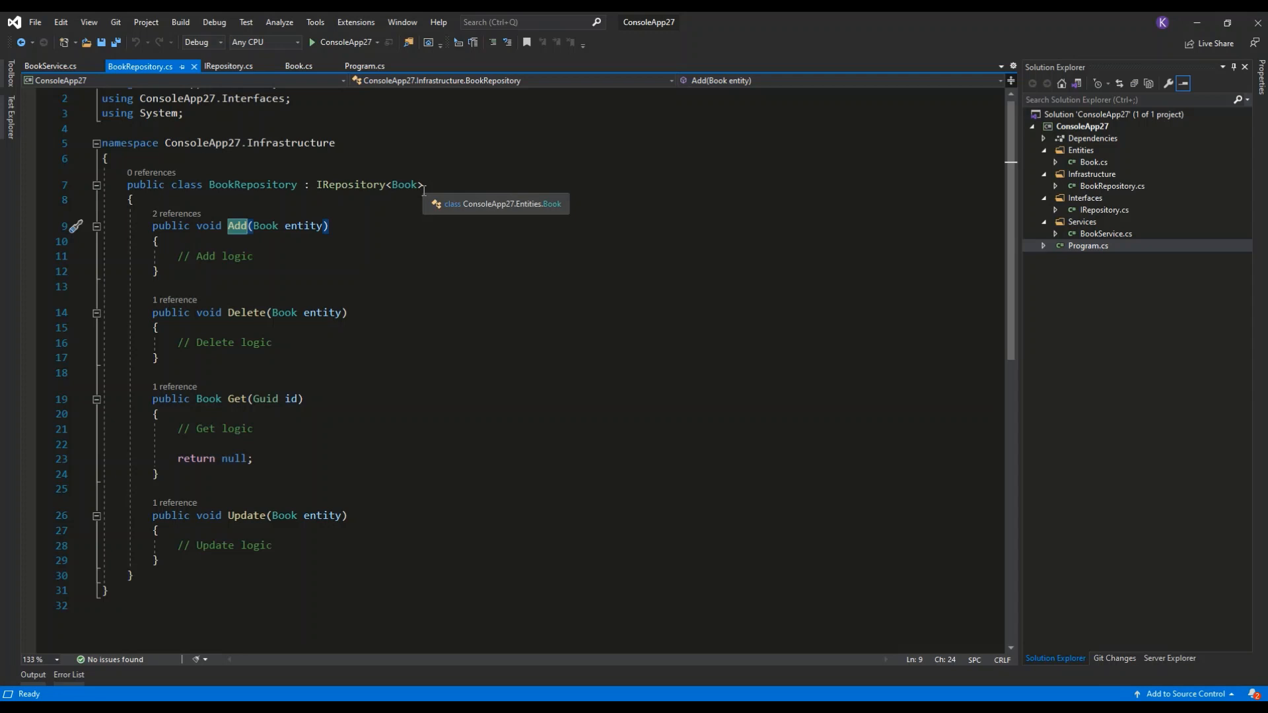
left_click(157, 327)
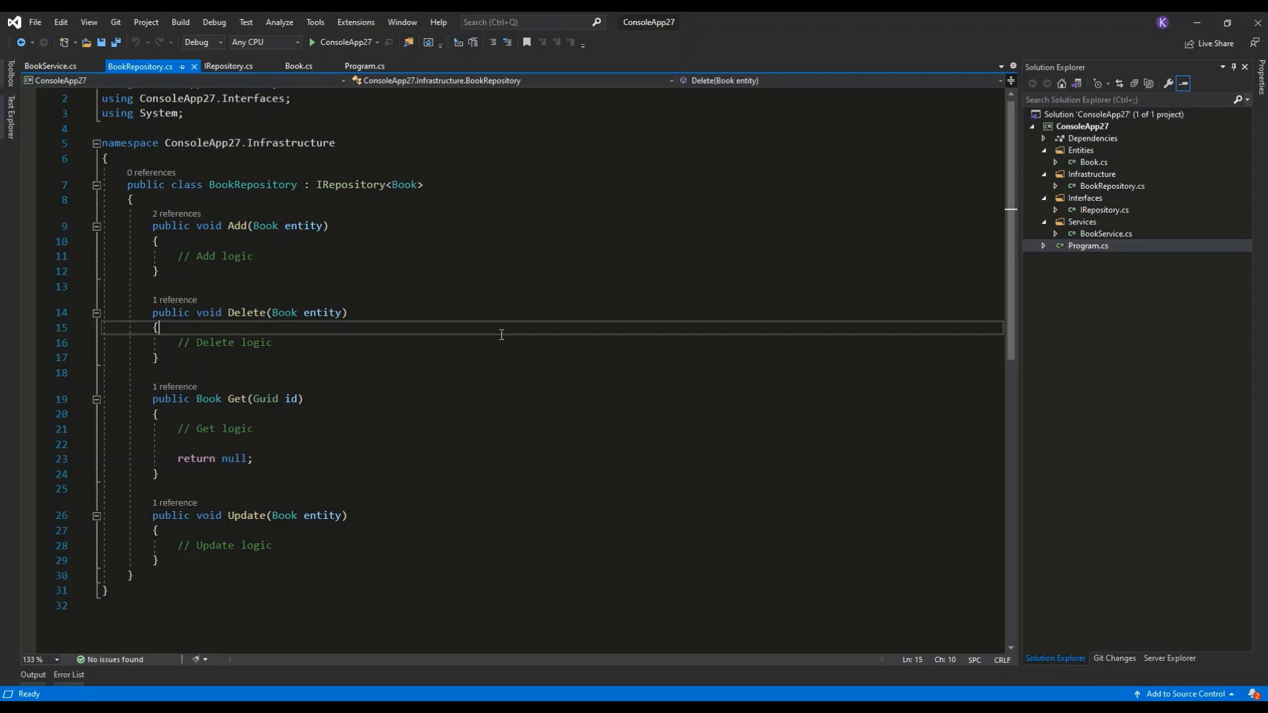
mouse_move(499, 334)
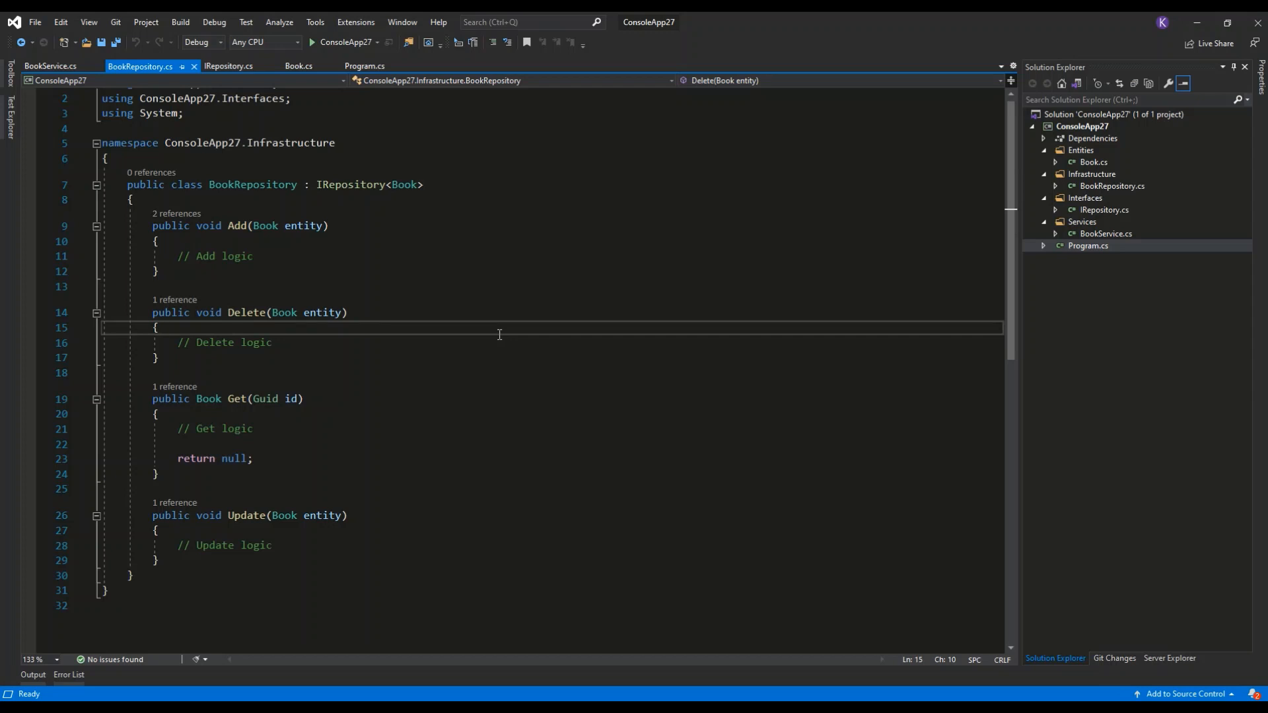